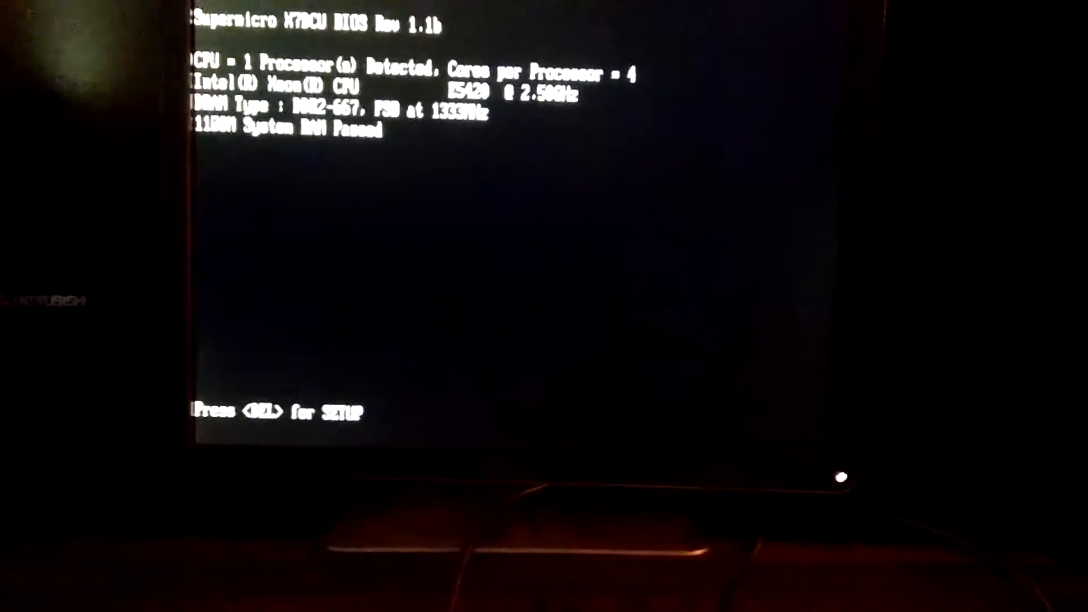
Interrupt POST with Delete so the system enters BIOS setup instead of booting the OS.
key(Delete)
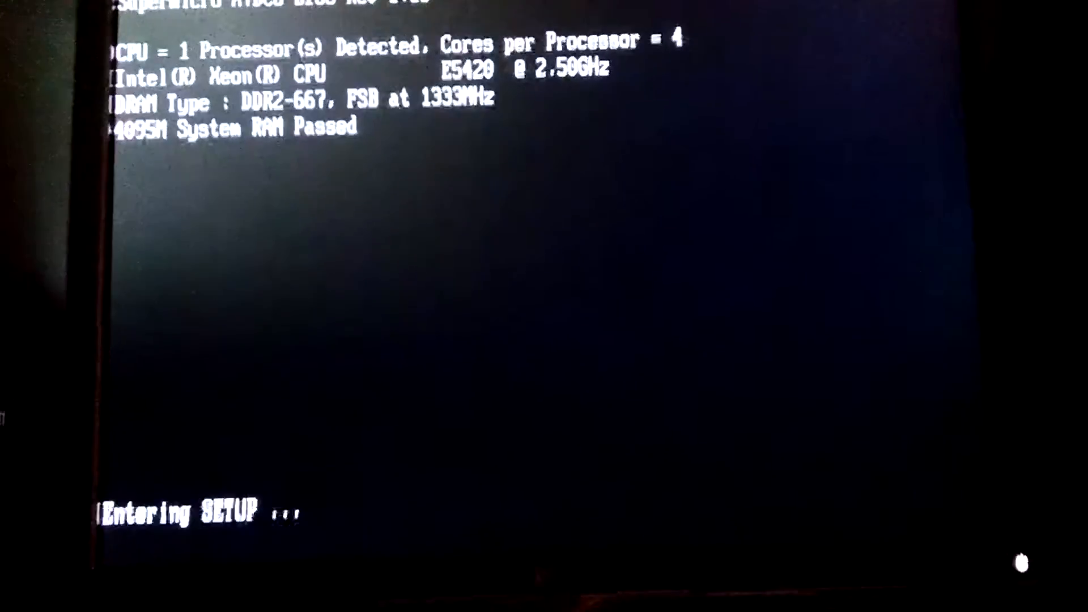